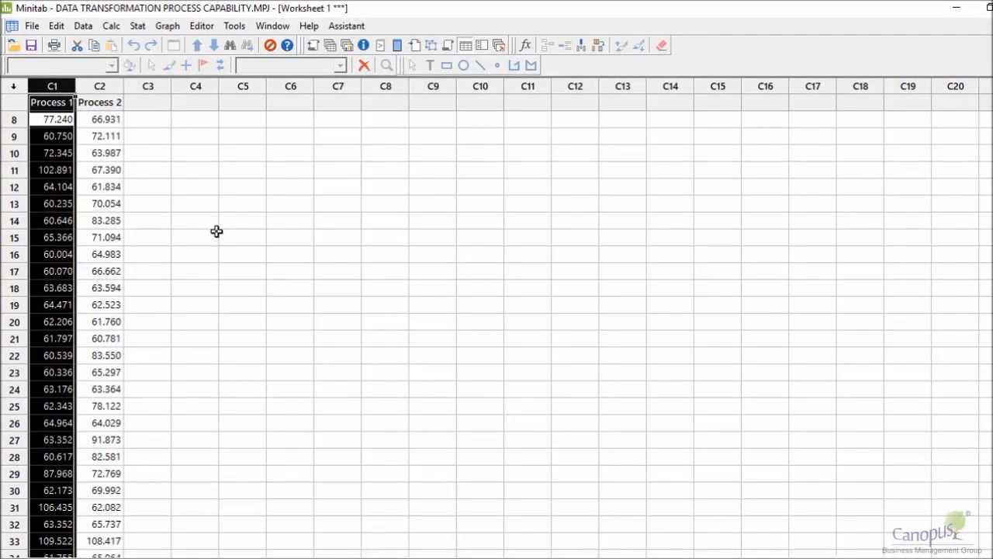
mouse_move(126, 248)
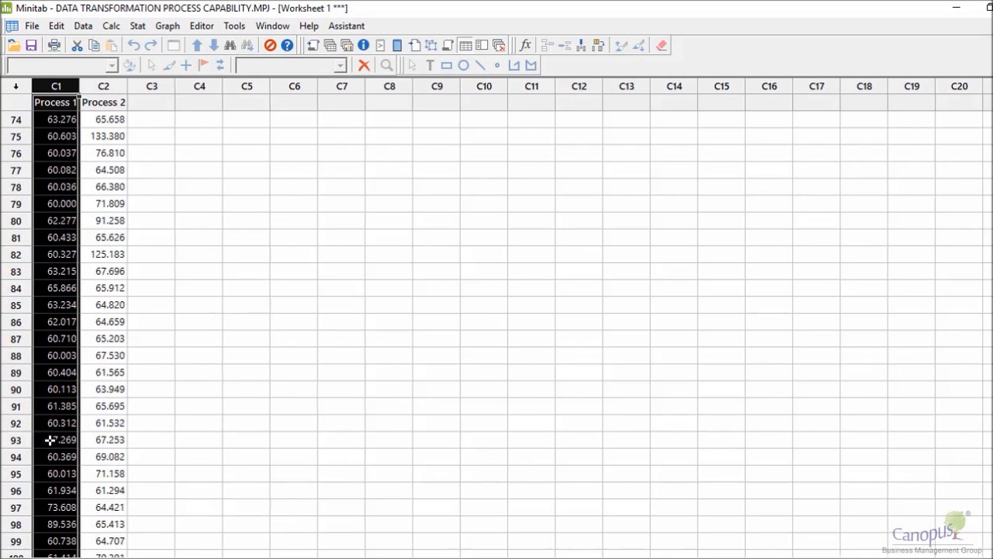
scroll(up, 3)
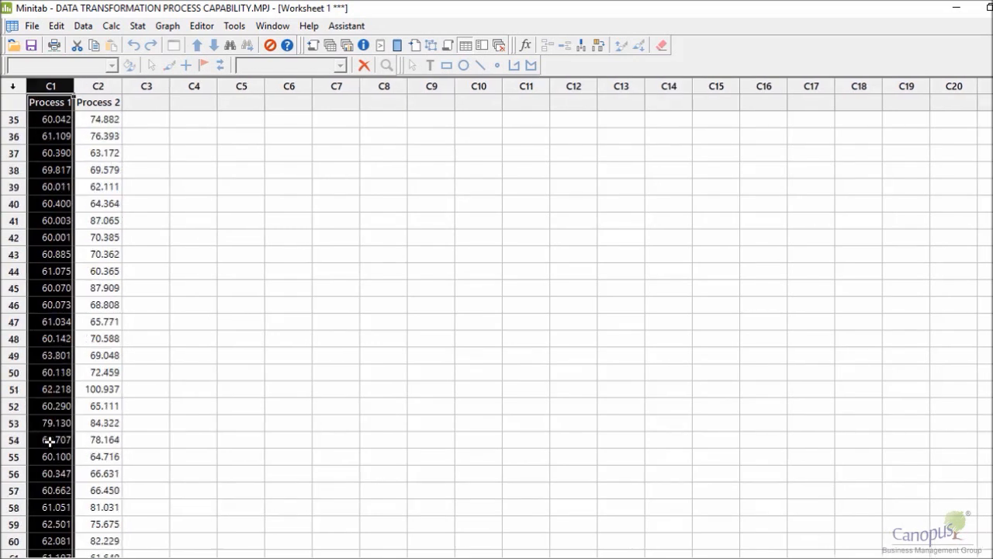
scroll(up, 3)
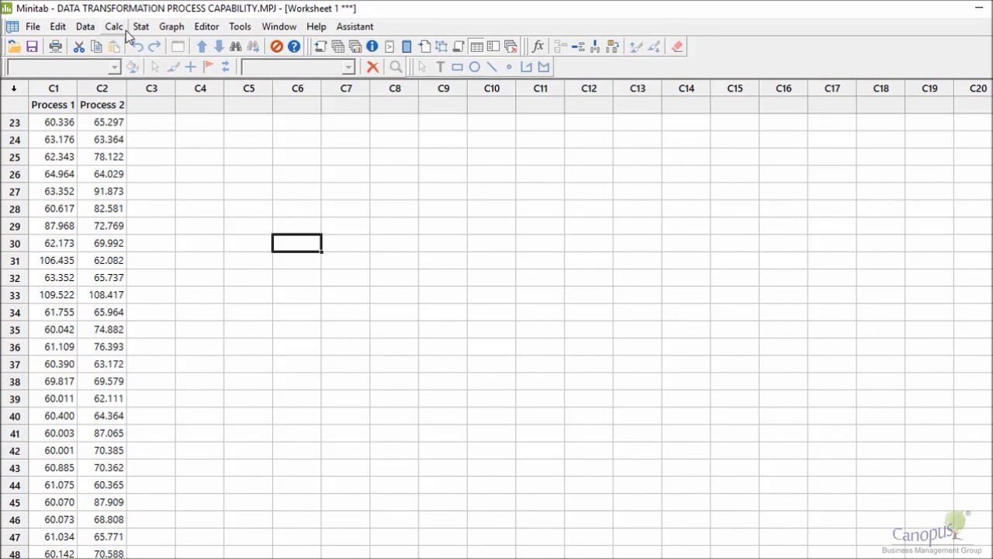
mouse_move(139, 31)
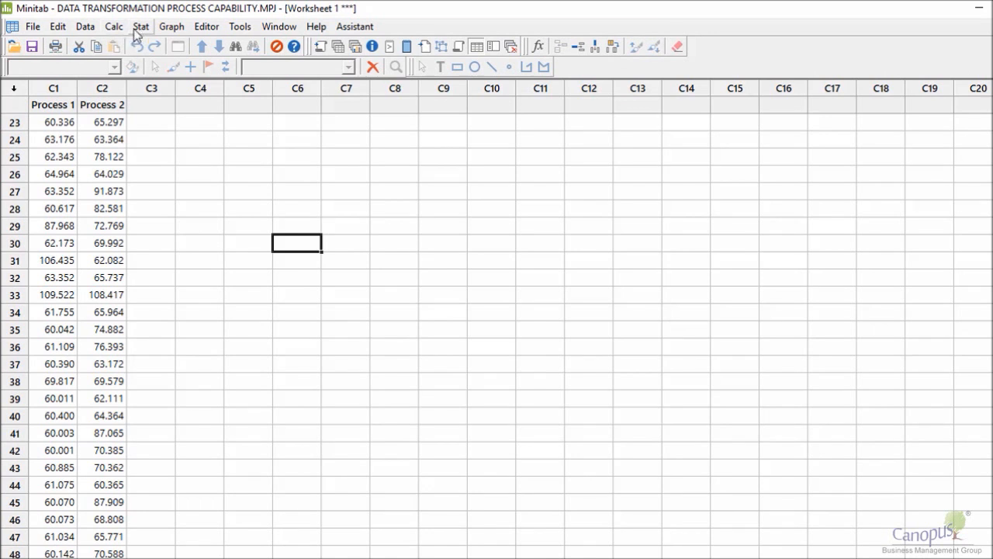